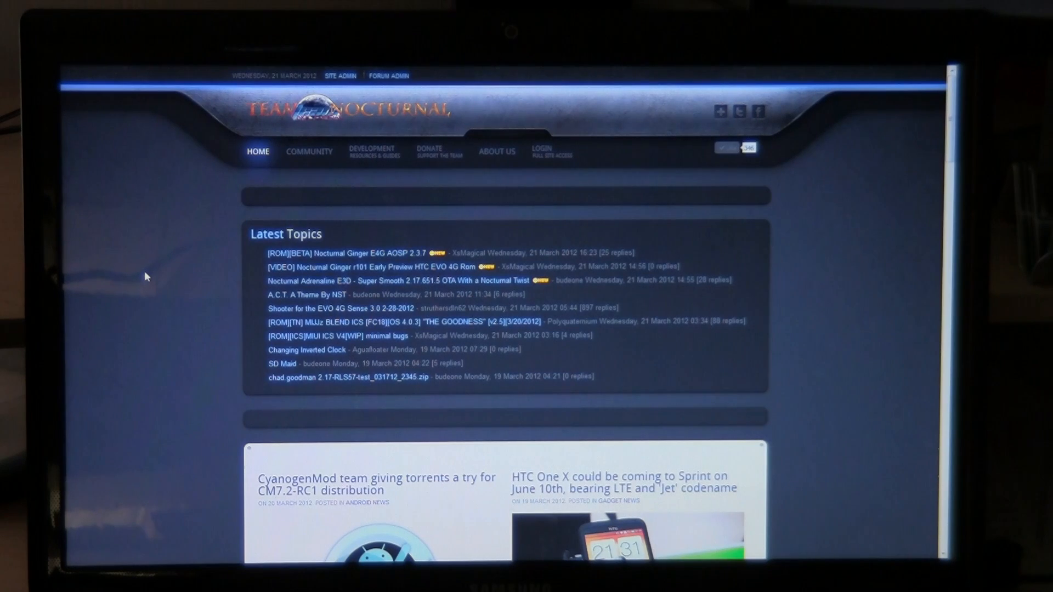
mouse_move(287, 164)
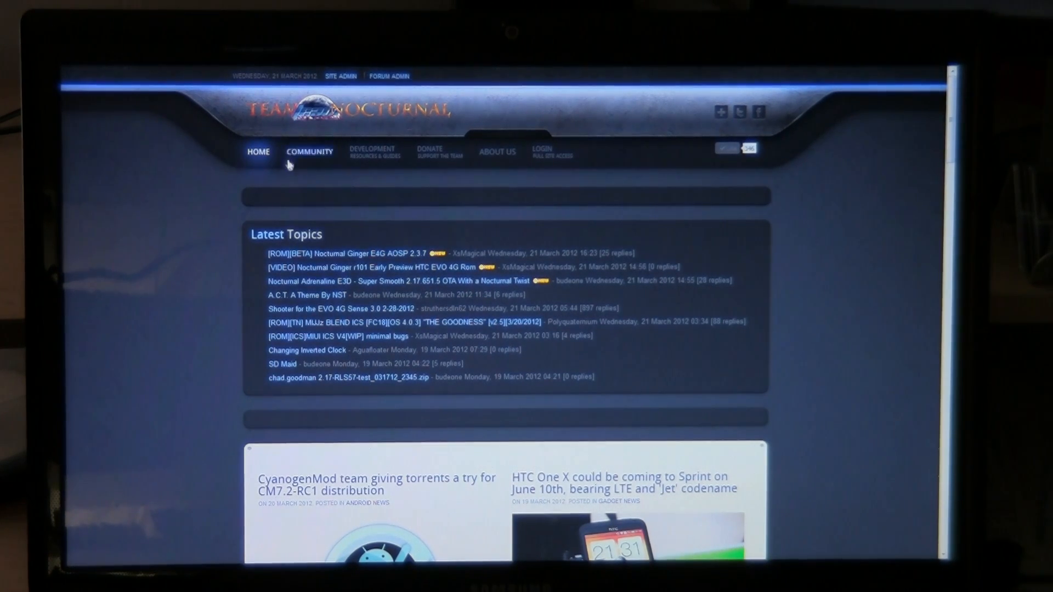
mouse_move(372, 159)
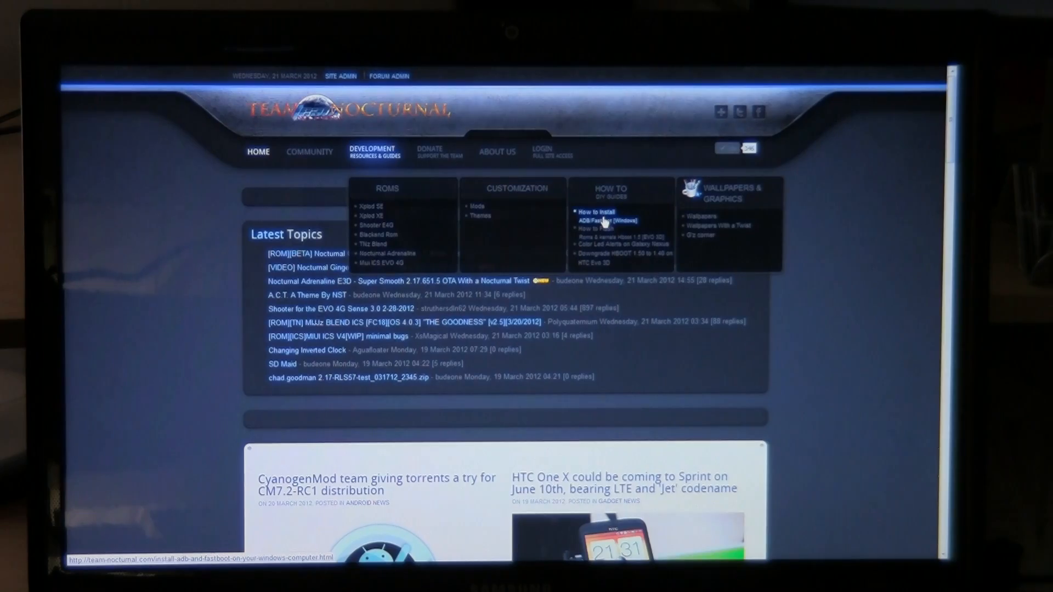
Open the Team Nocturnal 'How to install ADB/Fastboot (Windows)' guide from the Development menu.
left_click(605, 220)
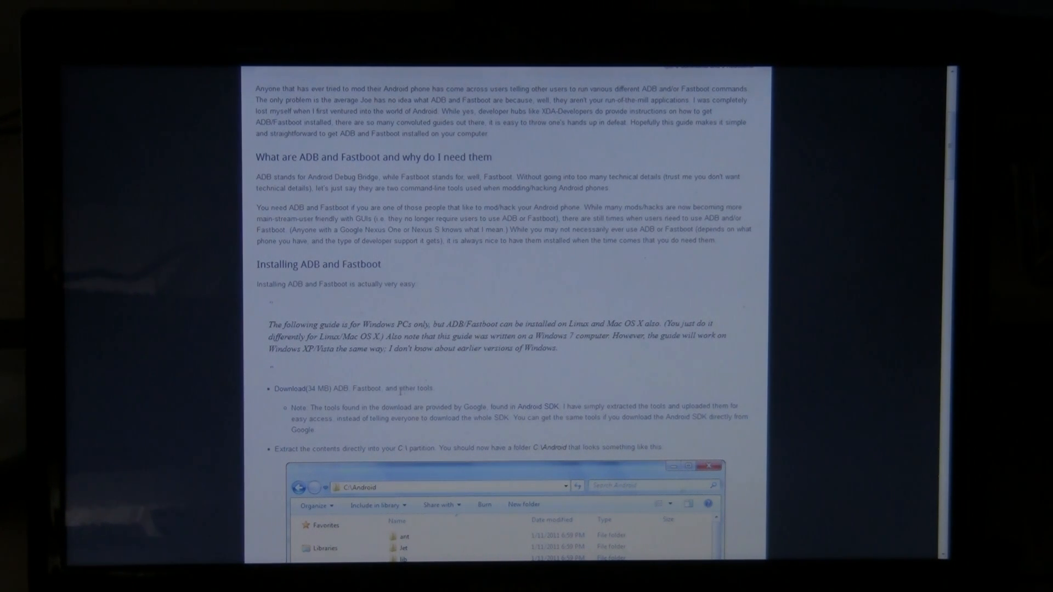
Download the 34 MB adb_fastboot_and_other_tools.zip and open it in 7-Zip.
left_click(287, 388)
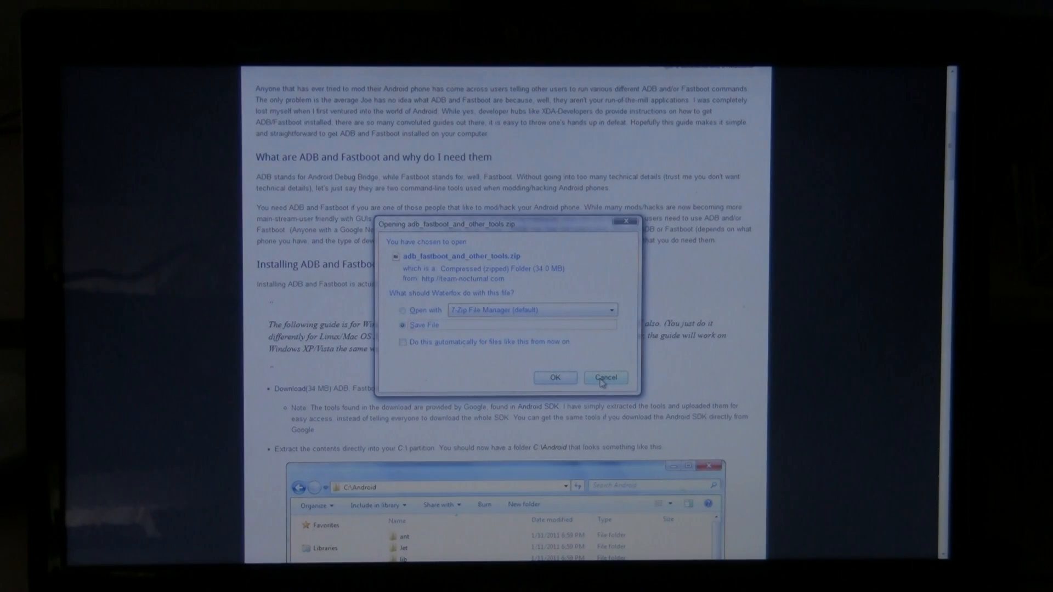
left_click(605, 378)
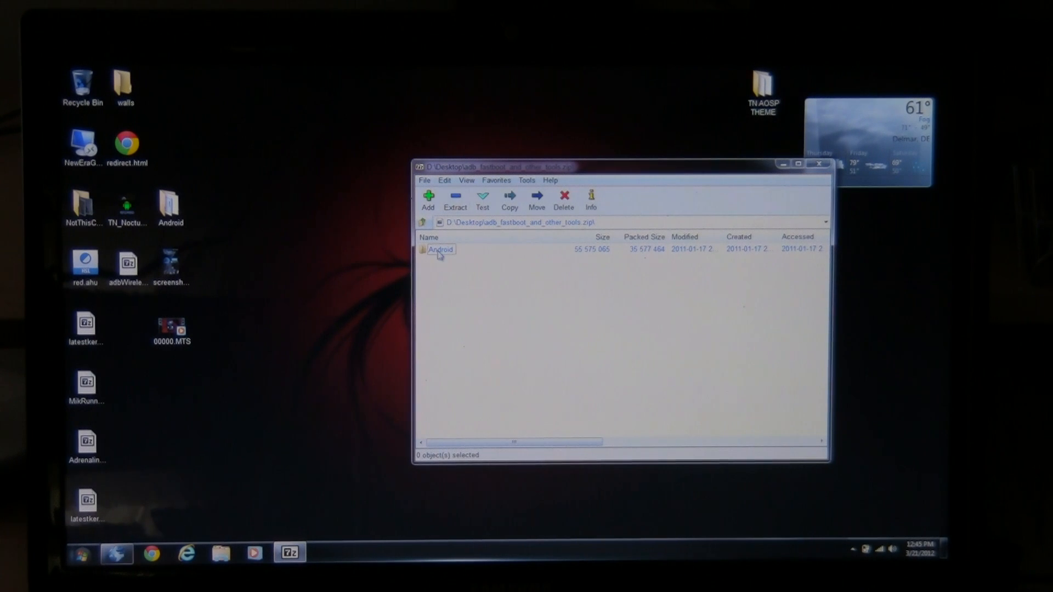
Open the archive's Android folder so its tools, including adb.exe, are listed.
left_click(440, 250)
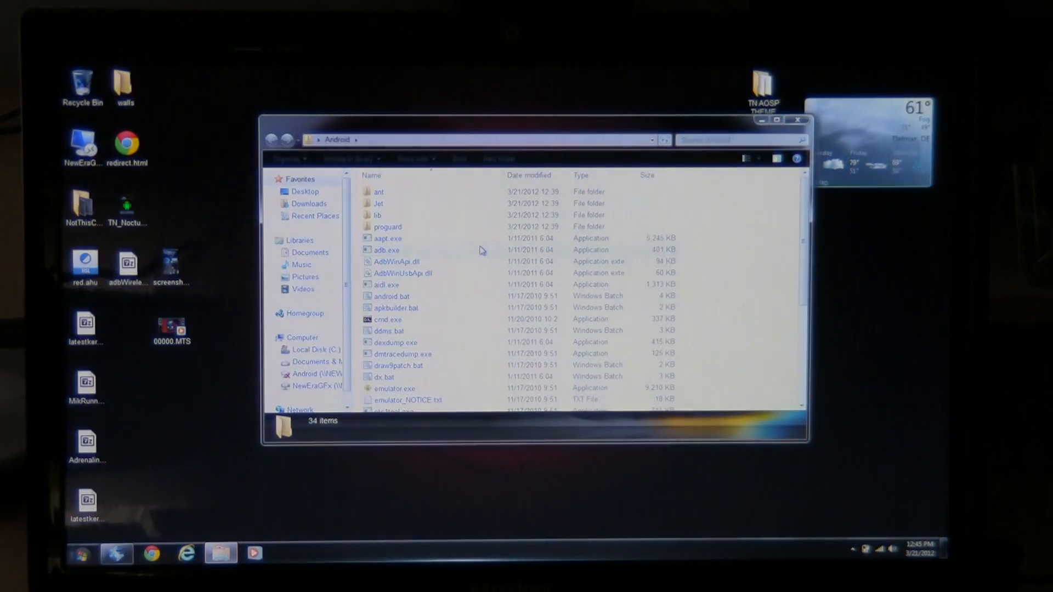
Find cmd.exe via Start search and place a copy in the Android tools folder.
scroll("down", 3)
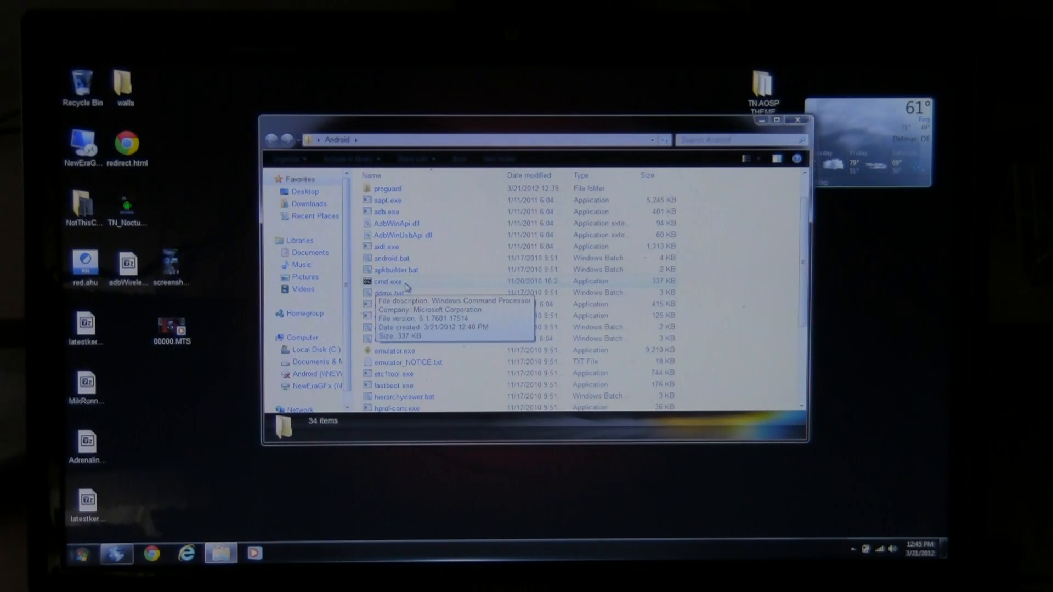
left_click(389, 281)
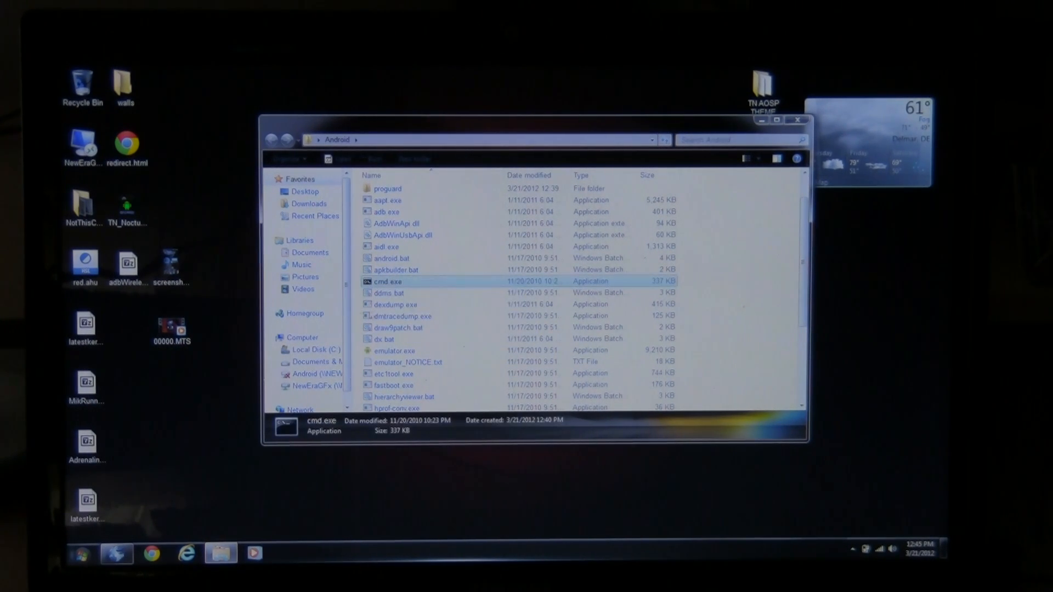
left_click(82, 555)
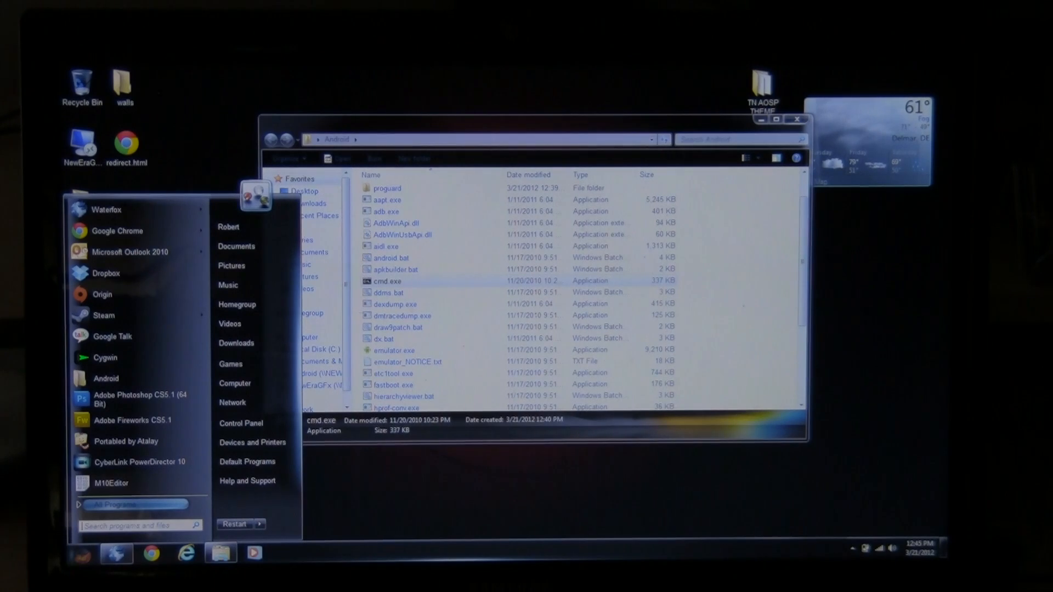
type("cmd")
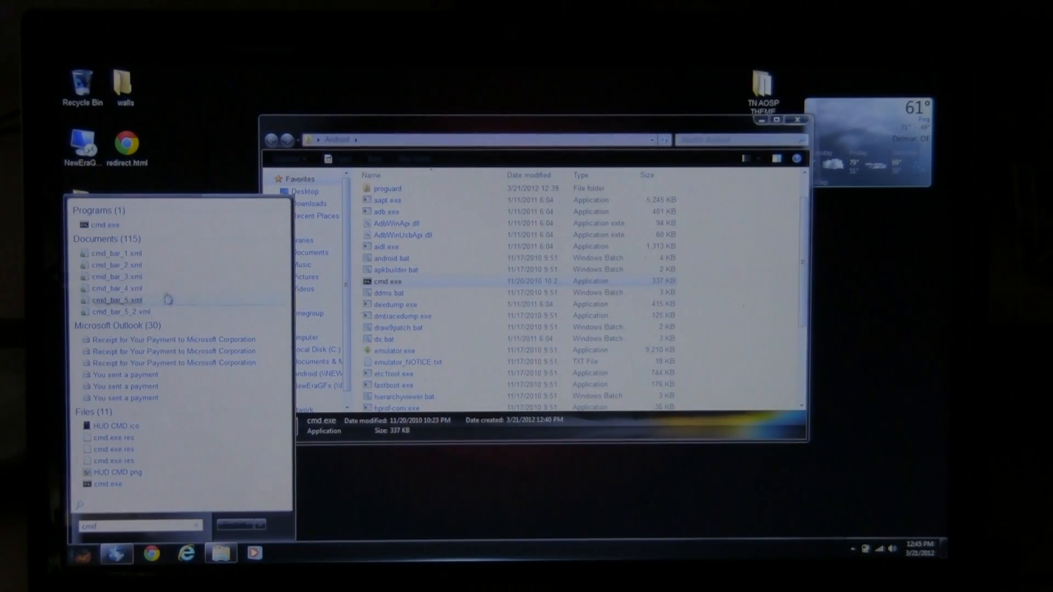
right_click(99, 225)
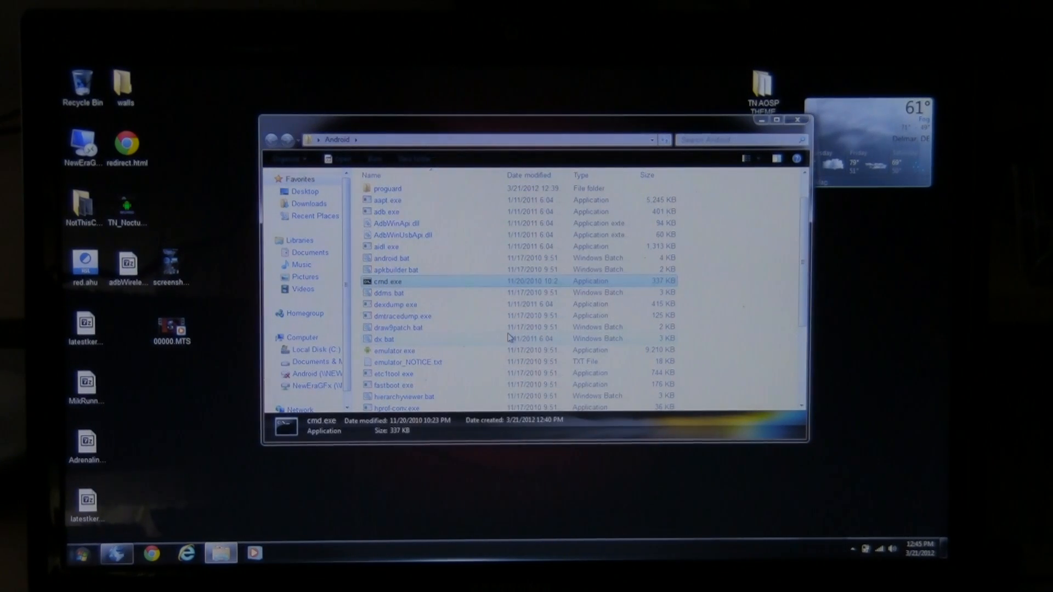
mouse_move(386, 285)
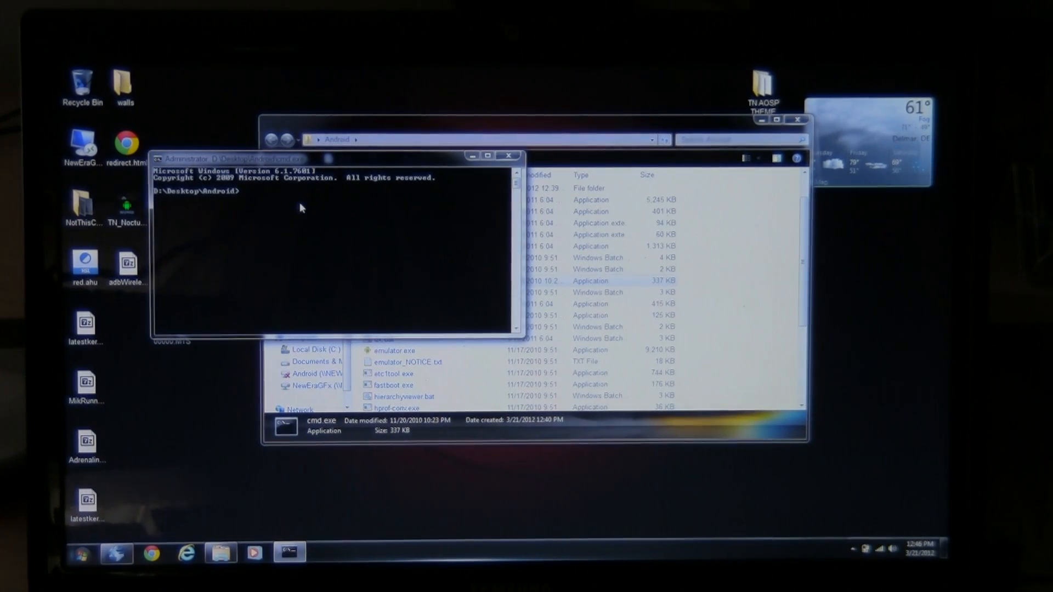
Run adb devices to confirm one attached phone is listed.
type("adb devices")
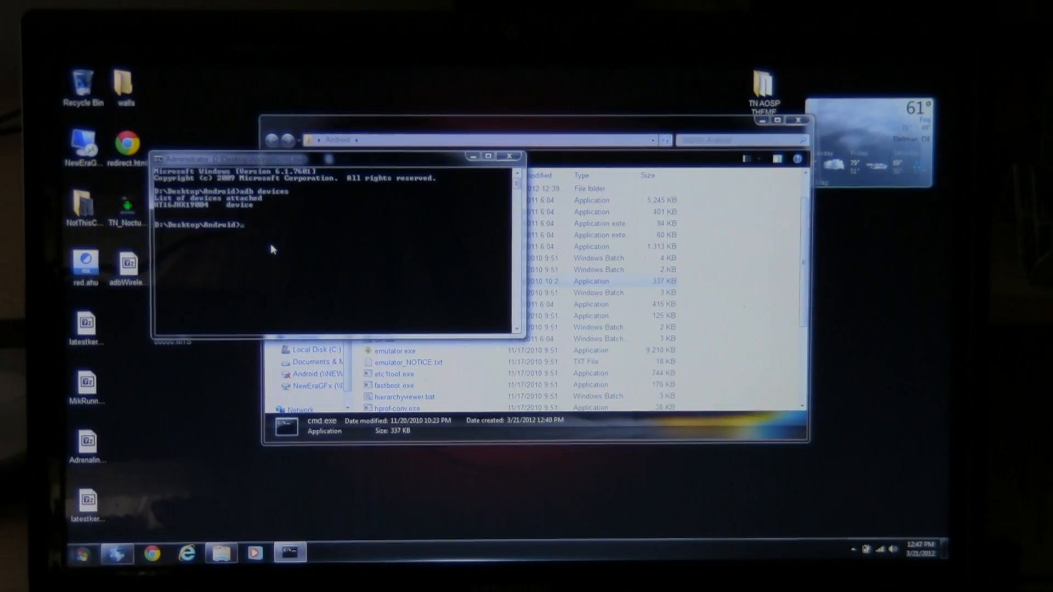
Run adb logcat to stream the phone's live system log.
type("adb log")
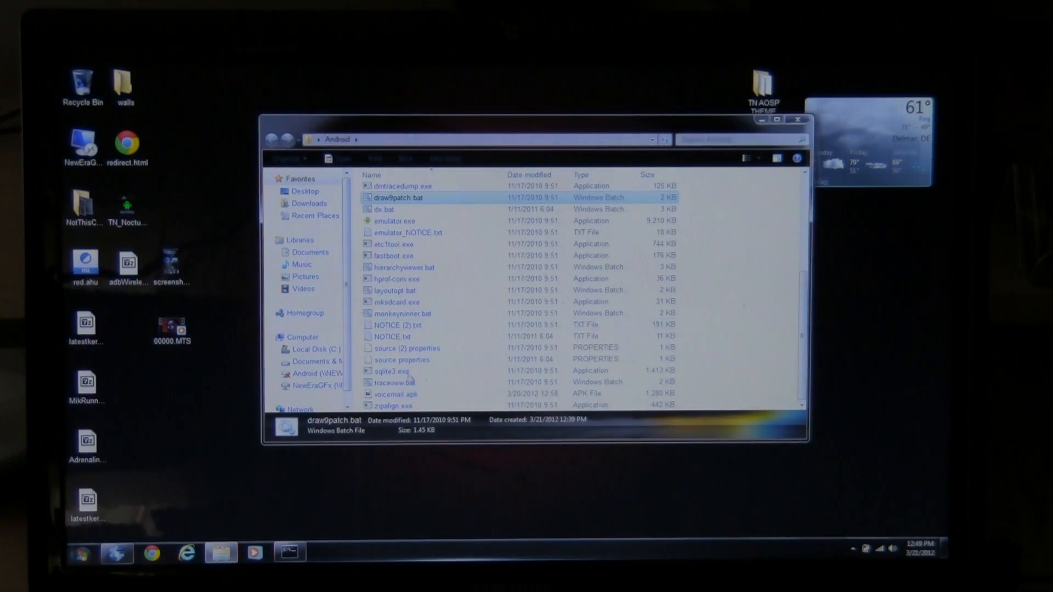
Push voicemail.apk to the phone's /system/app folder with adb push.
left_click(396, 394)
type("adb push voicemail")
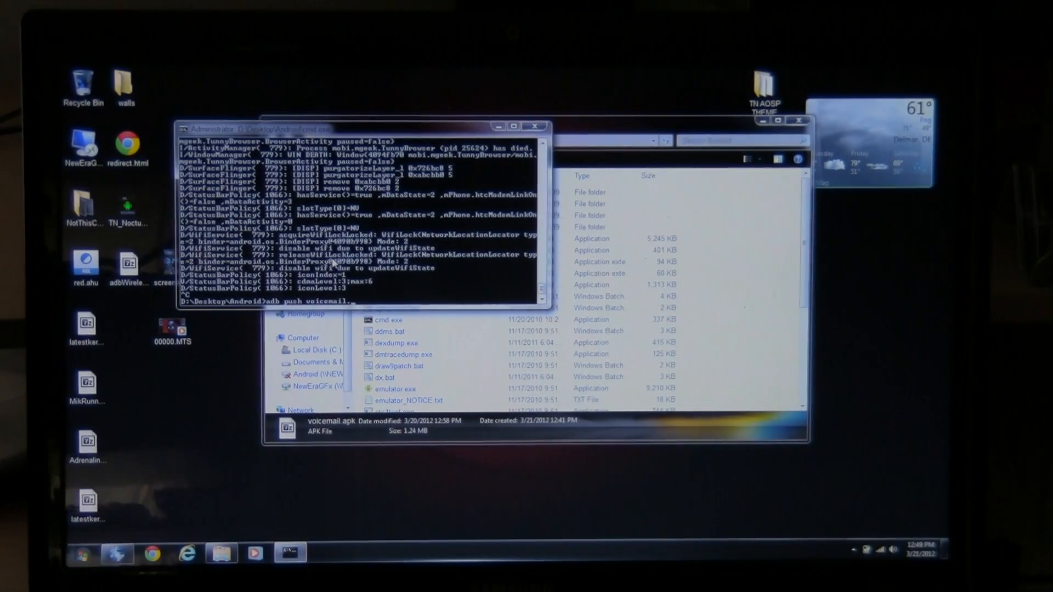
type(".apk d")
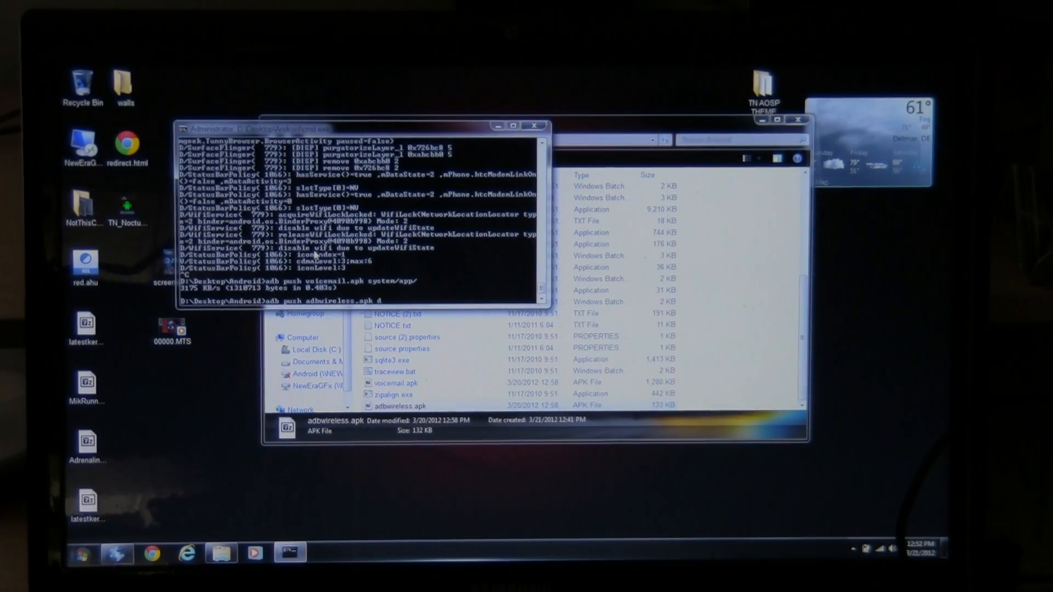
Push adbwireless.apk to the phone's data/app/ folder with adb push.
type("ata/app/")
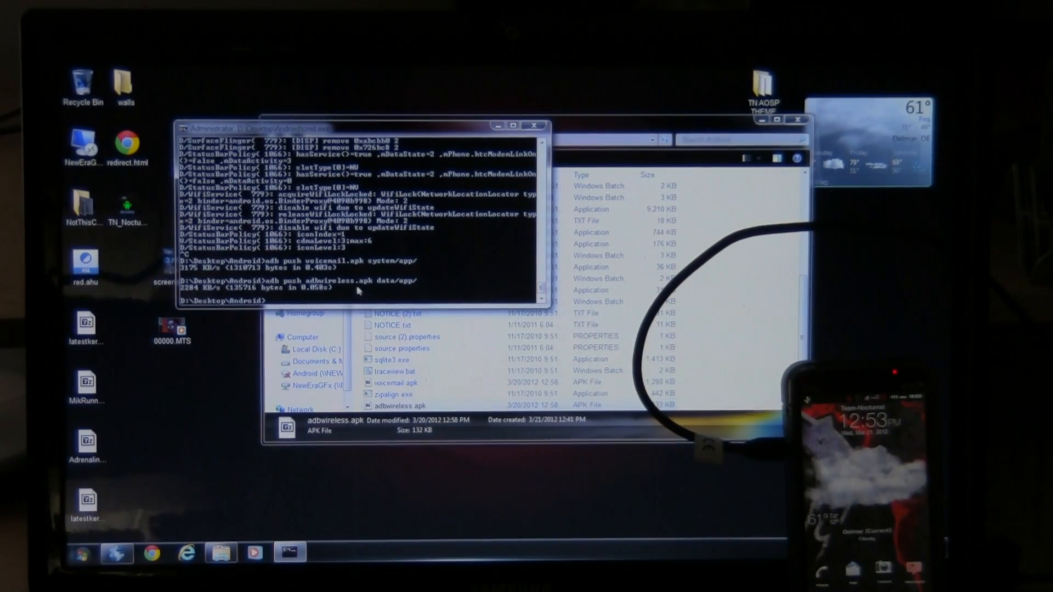
Begin typing adb reboot at the fresh prompt.
type("ad")
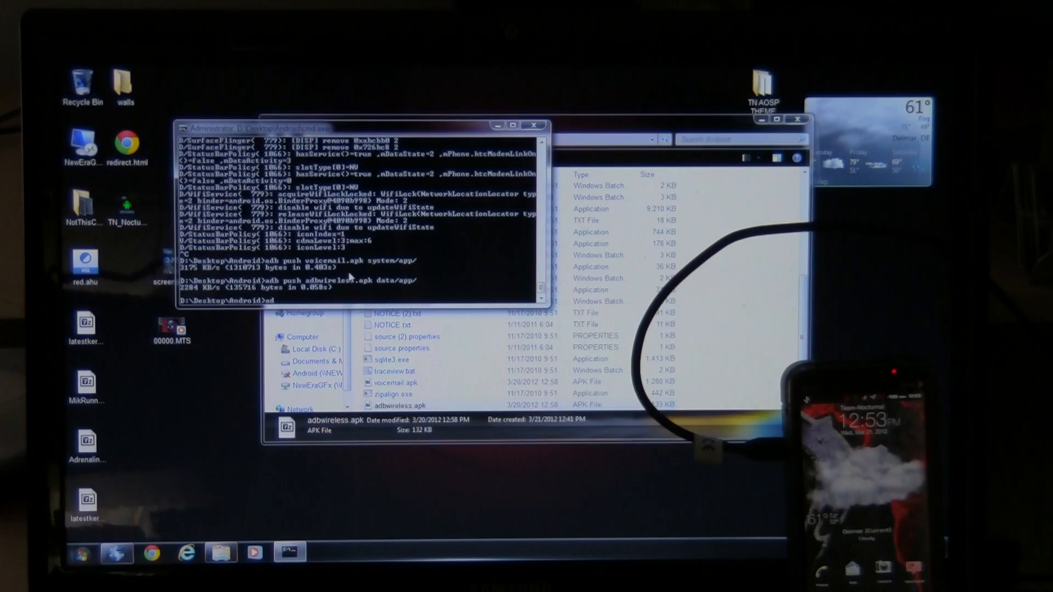